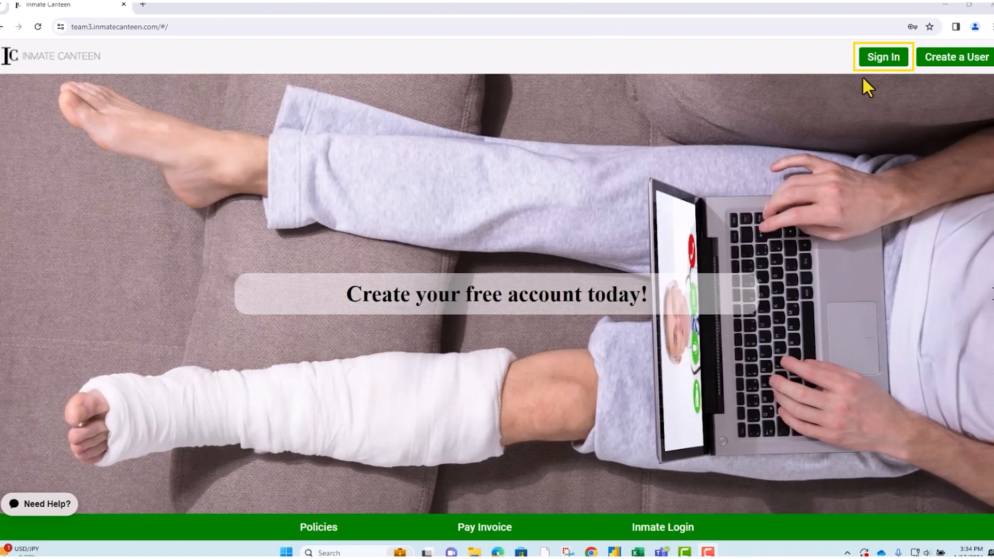
Sign in to Inmate Canteen with the prefilled test account credentials
left_click(883, 56)
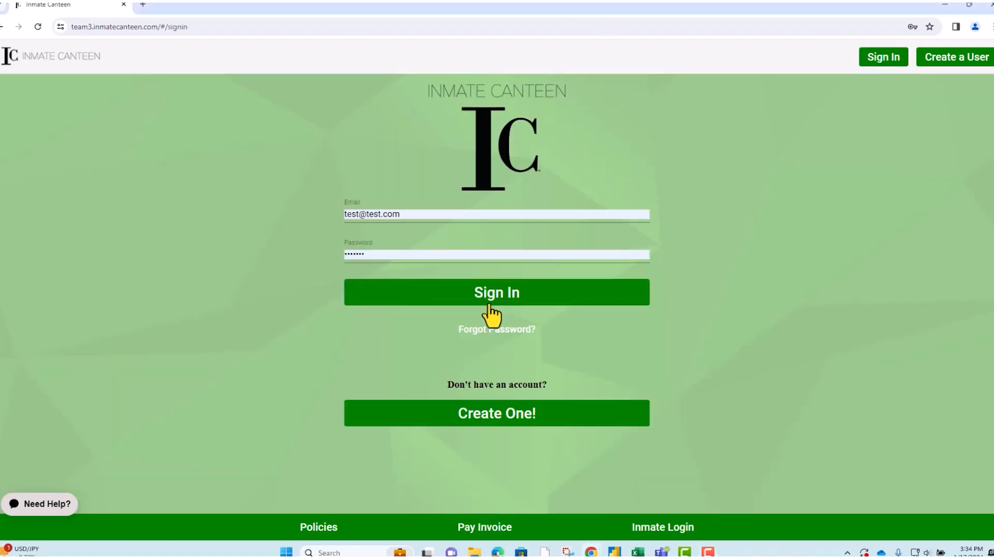
left_click(497, 292)
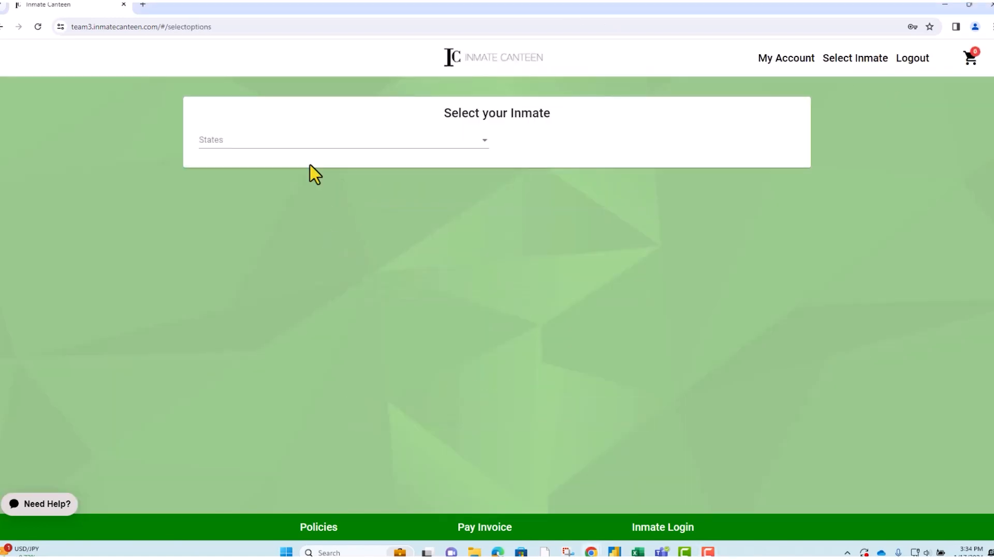
Select Wisconsin, Test Site, WI, and find Turnkey Corrections by searching 'corr'
left_click(342, 139)
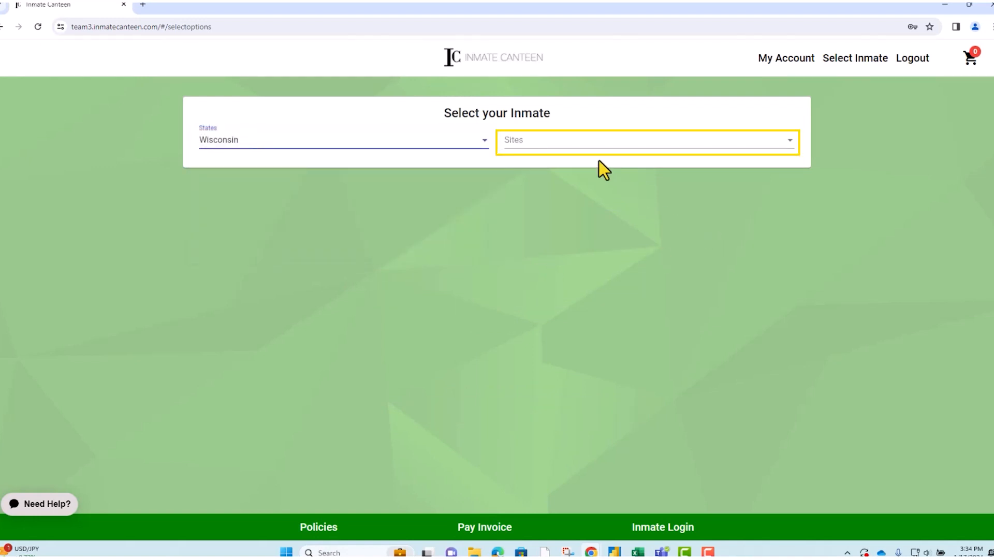
left_click(647, 141)
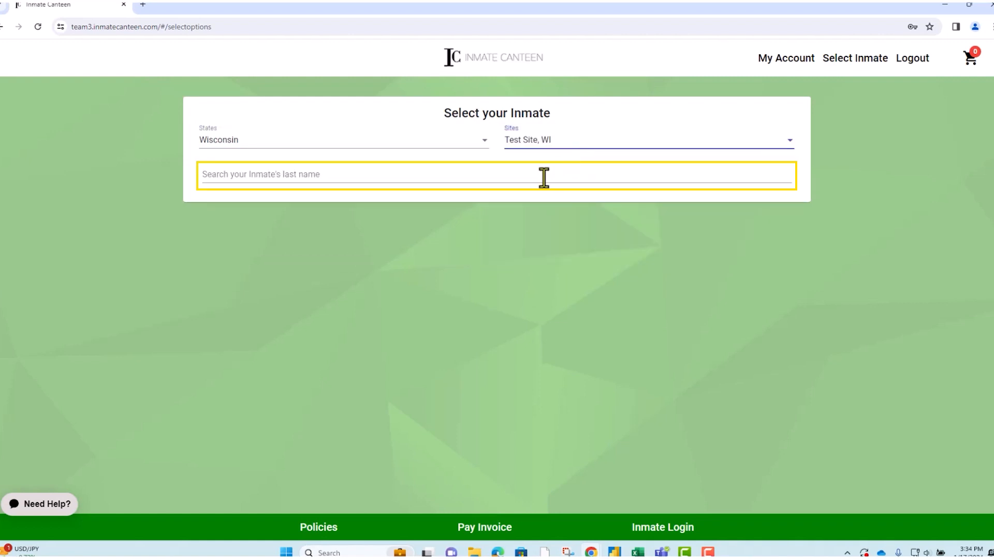
type("corr")
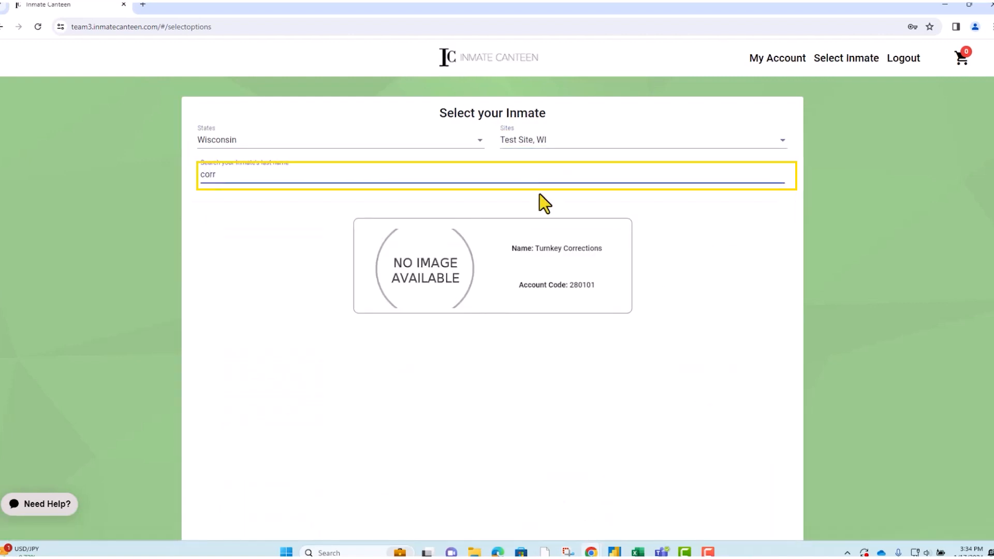
left_click(492, 266)
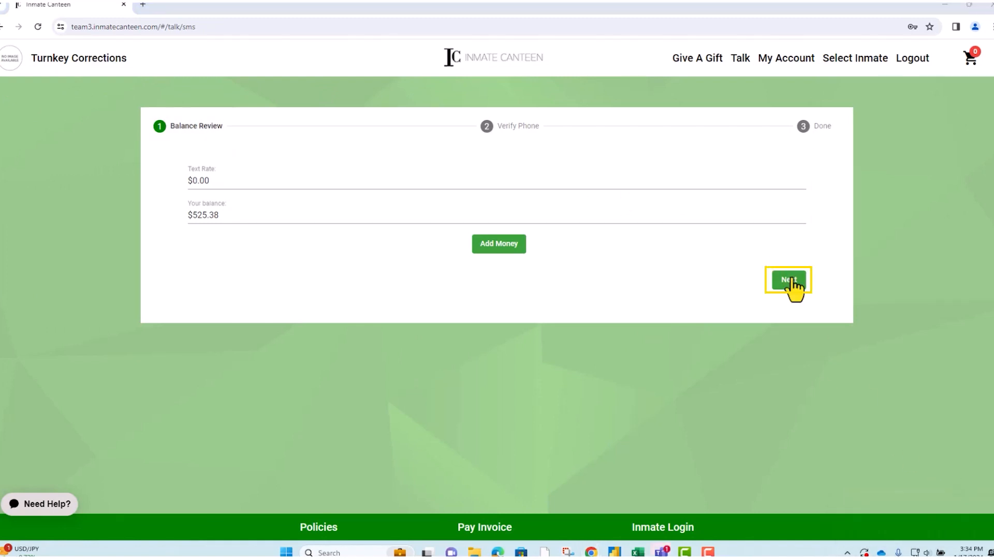
Advance the text messaging setup past Balance Review toward the You're set! page
left_click(788, 279)
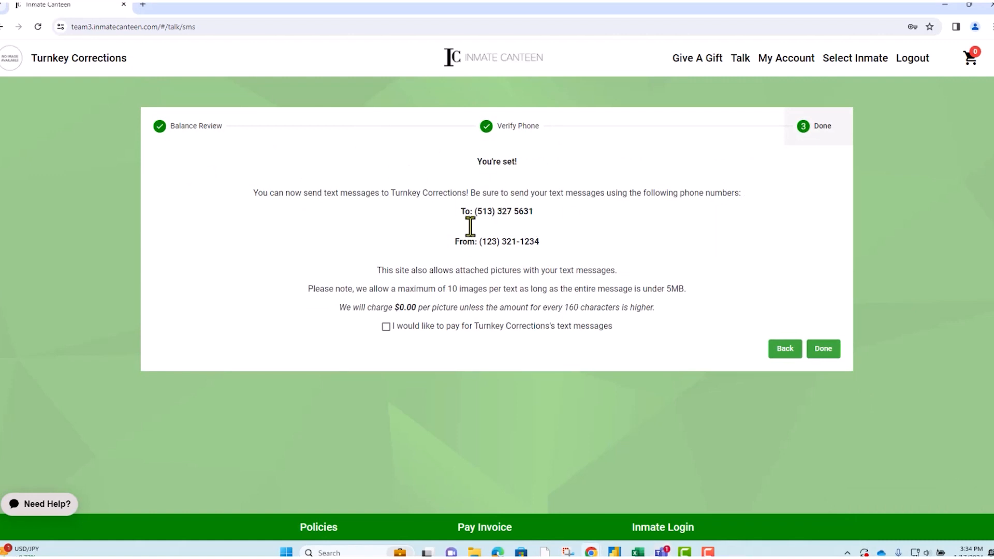
mouse_move(540, 229)
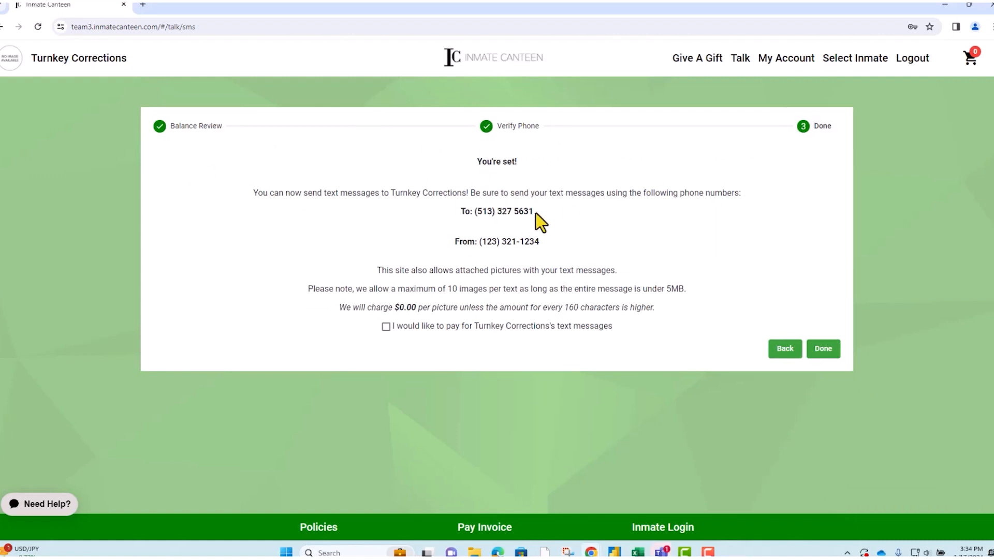
double_click(504, 211)
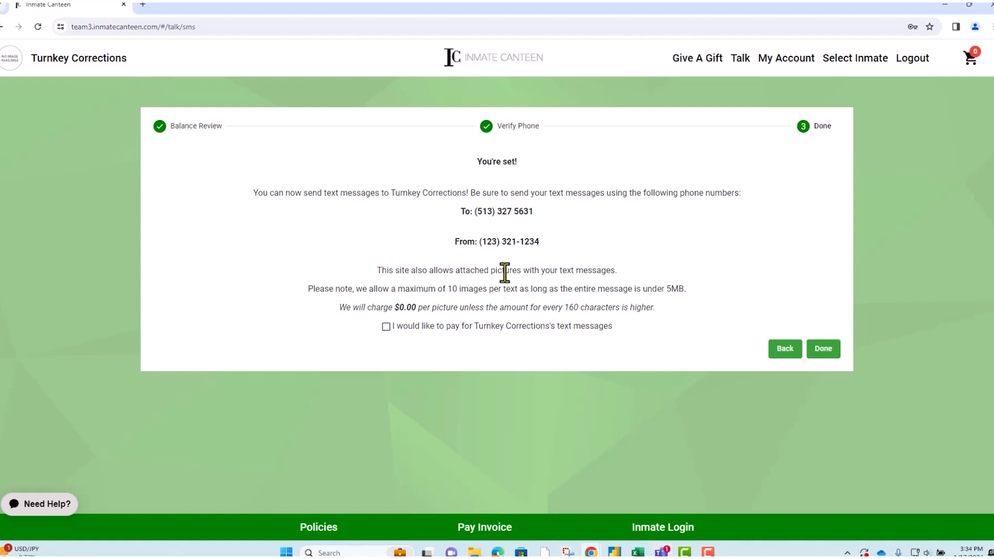
mouse_move(550, 267)
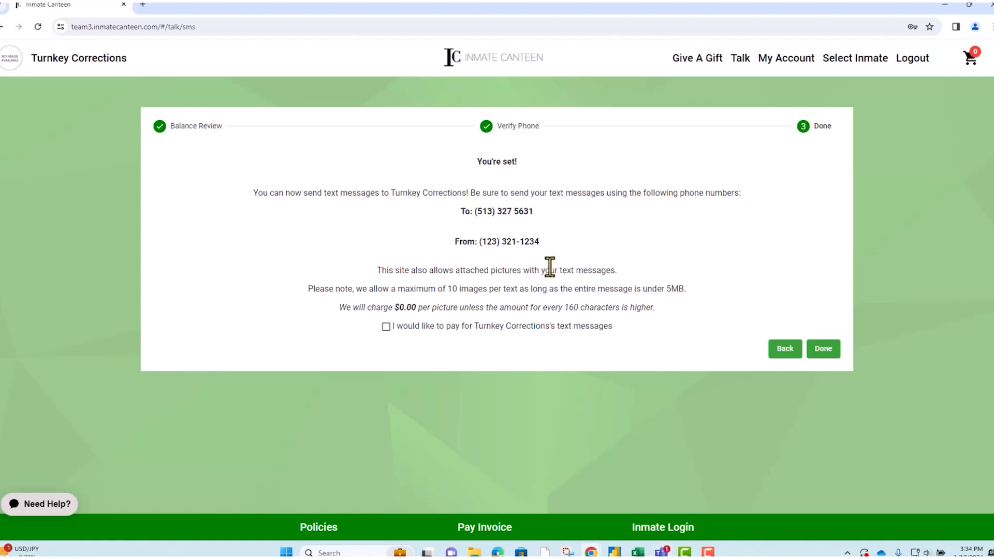
mouse_move(607, 269)
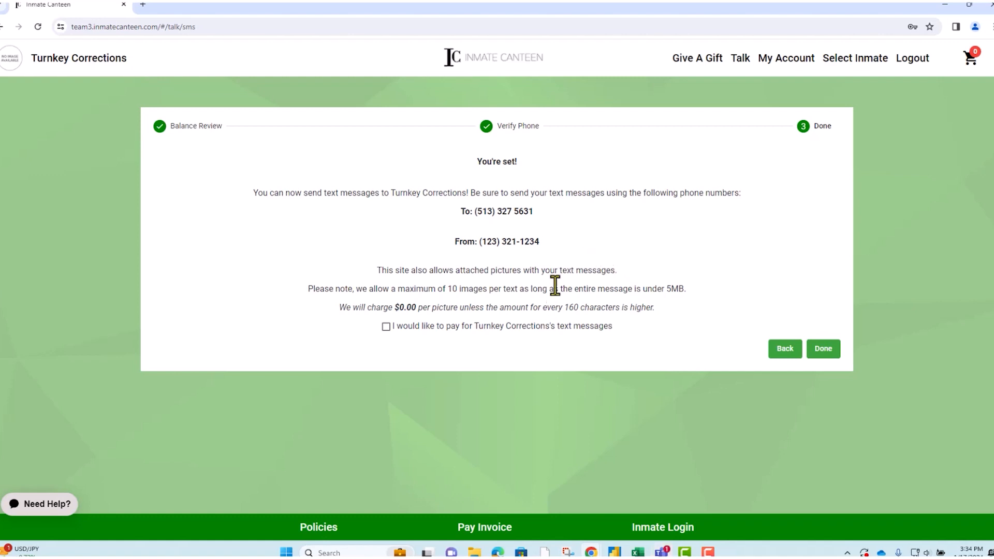
mouse_move(488, 311)
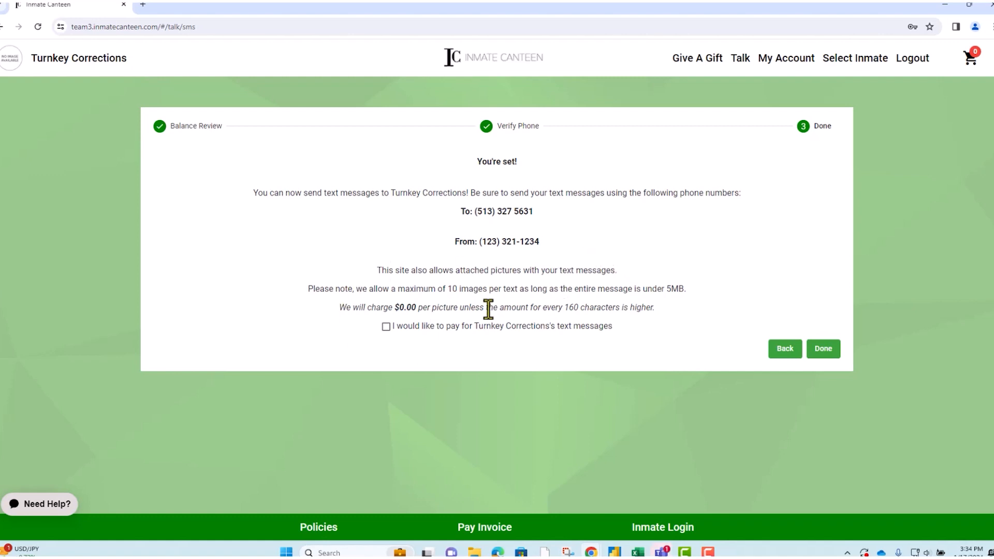
mouse_move(467, 279)
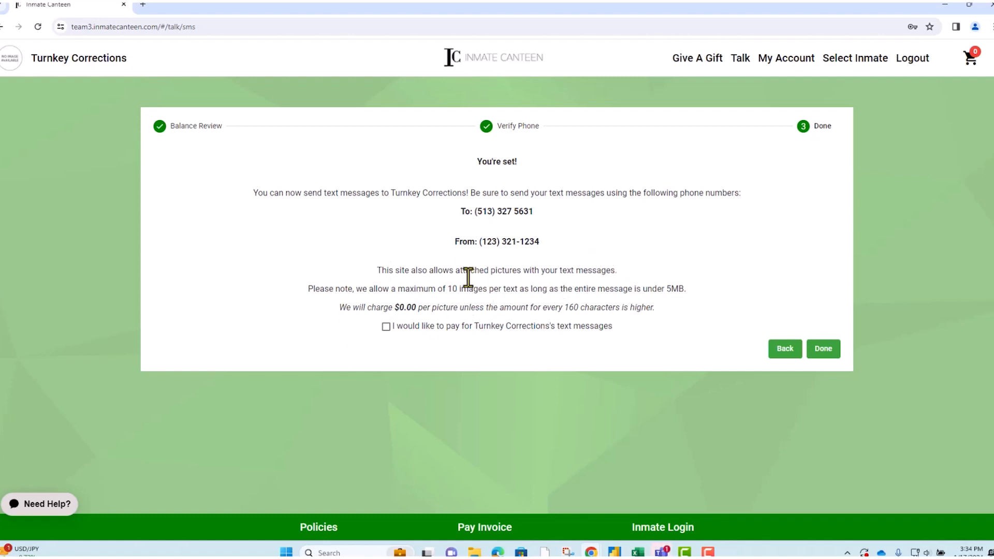
mouse_move(601, 252)
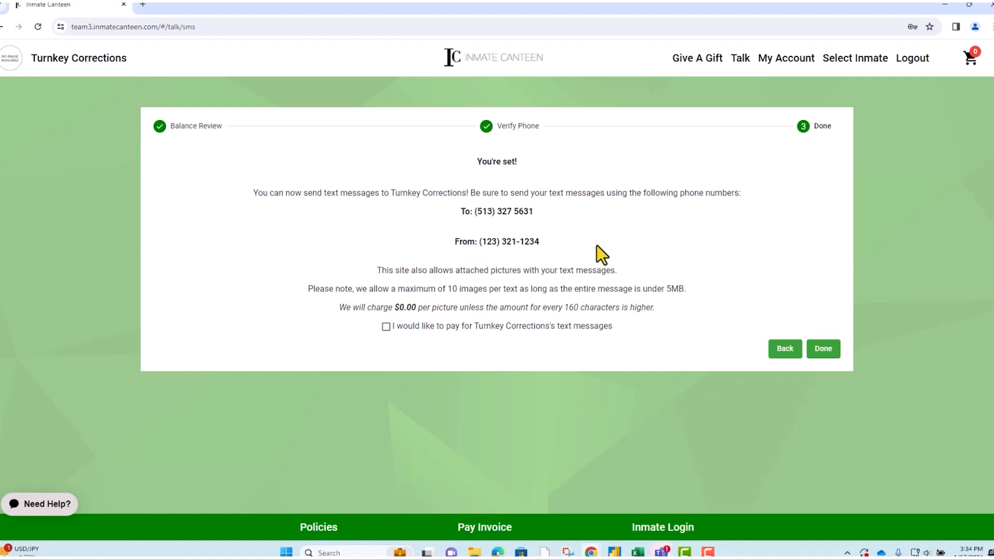
mouse_move(616, 272)
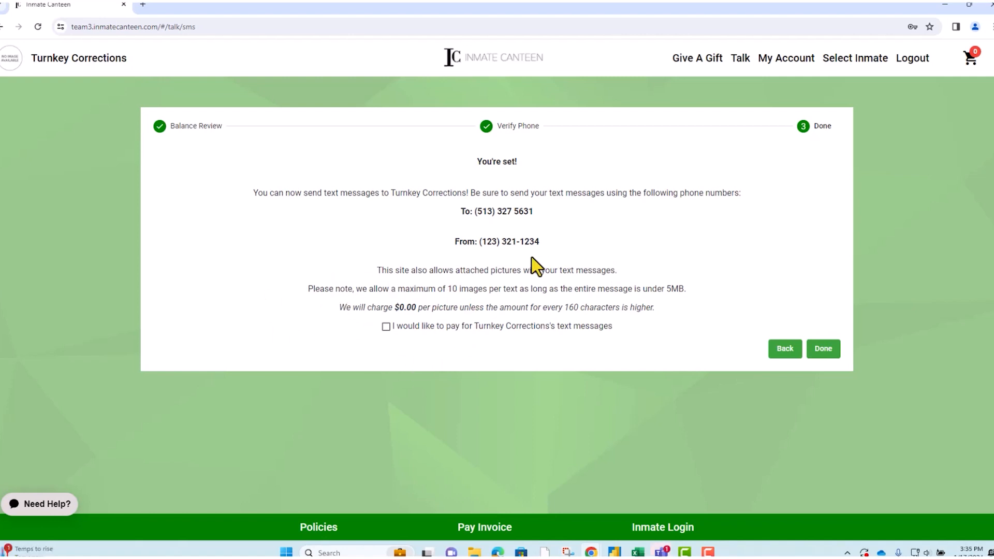
mouse_move(367, 170)
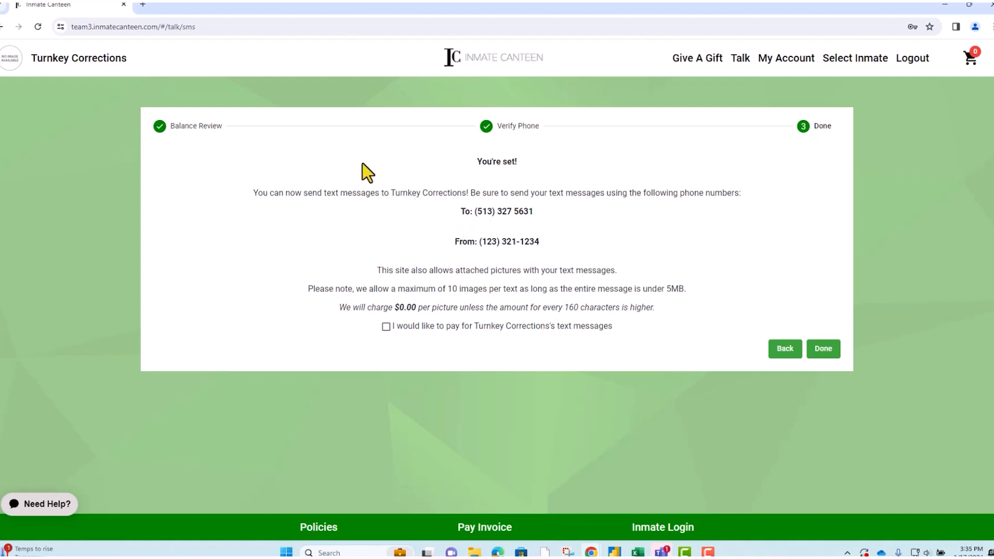